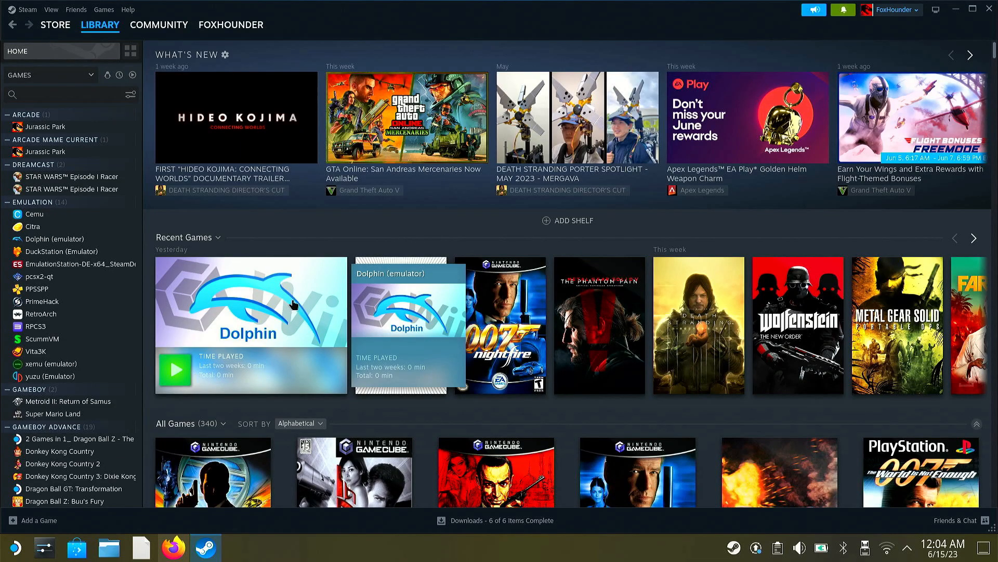
{"action": "mouse_move", "coordinate": [305, 302]}
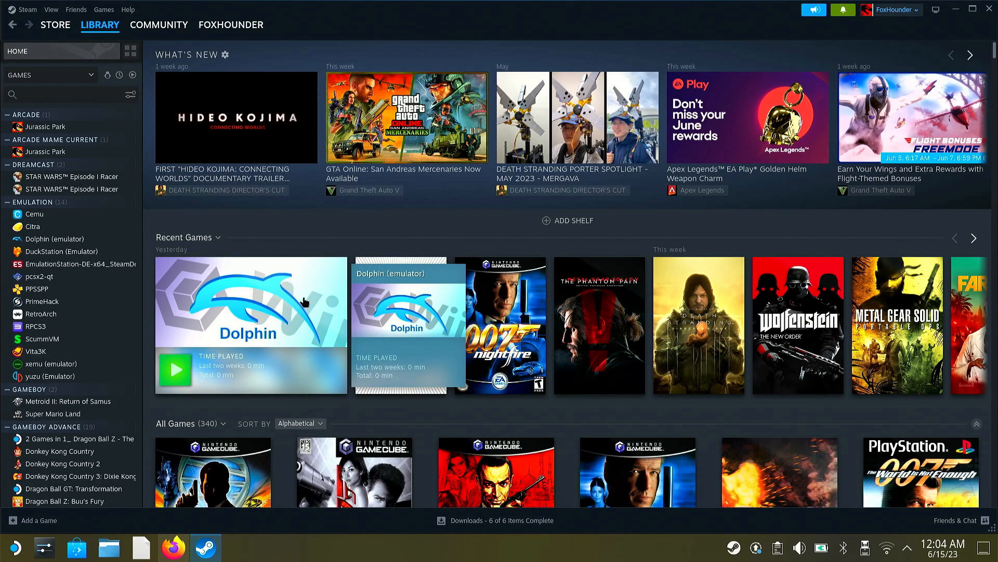
{"action": "mouse_move", "coordinate": [281, 354]}
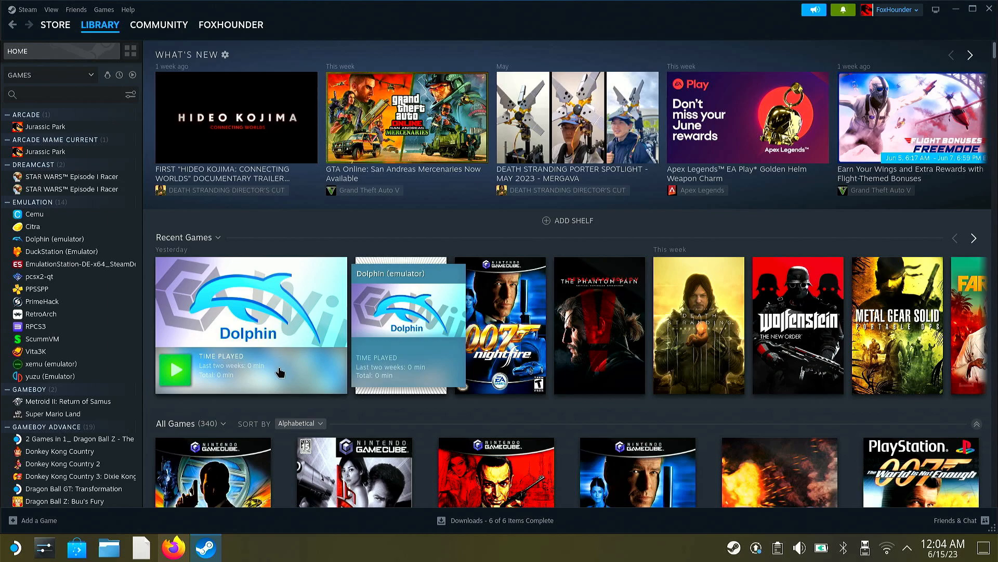
{"action": "mouse_move", "coordinate": [273, 368]}
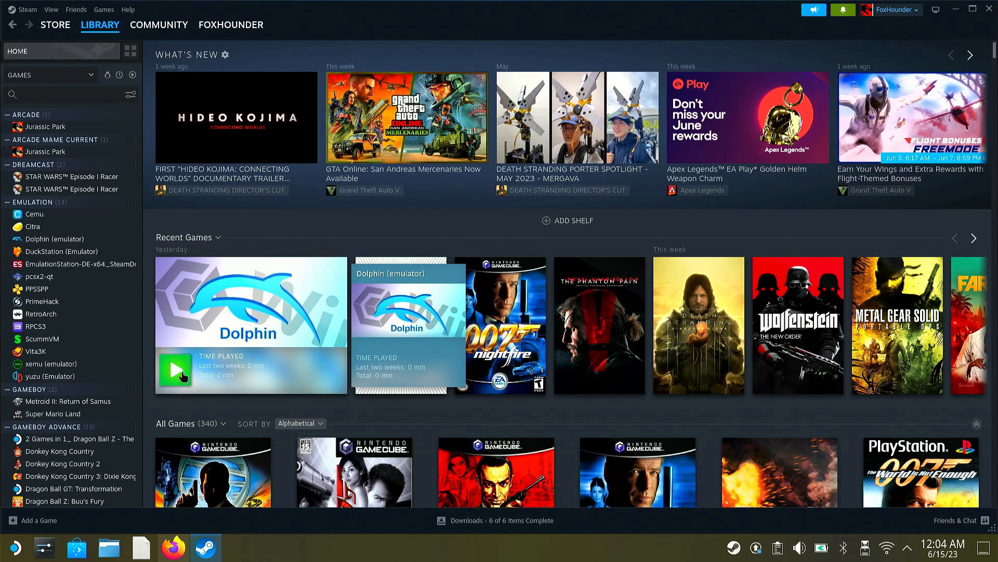
{"action": "mouse_move", "coordinate": [182, 368]}
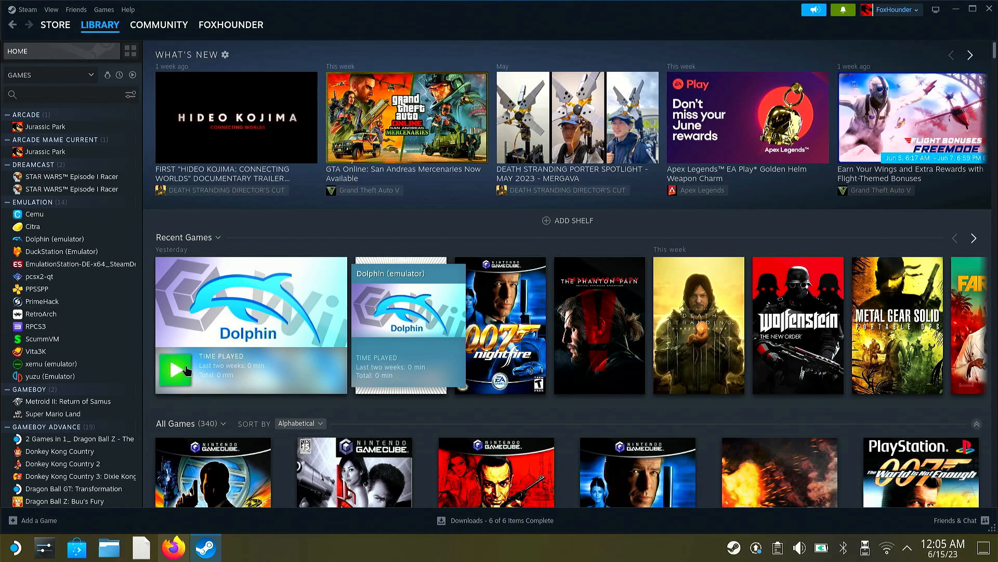
{"action": "mouse_move", "coordinate": [172, 351]}
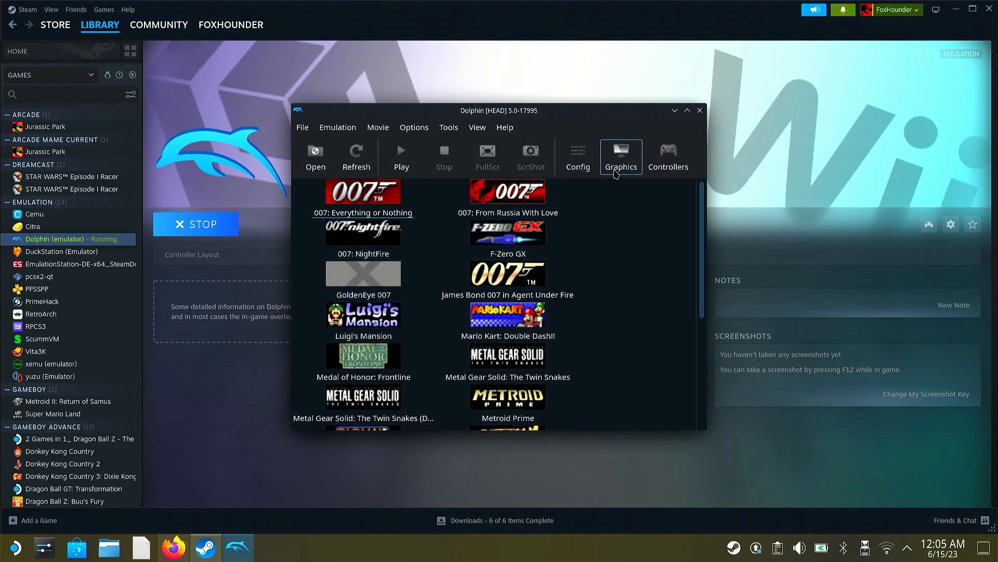
- Confirm Enable Cheats is ticked in Dolphin's General settings and close the window
{"action": "left_click", "coordinate": [578, 156]}
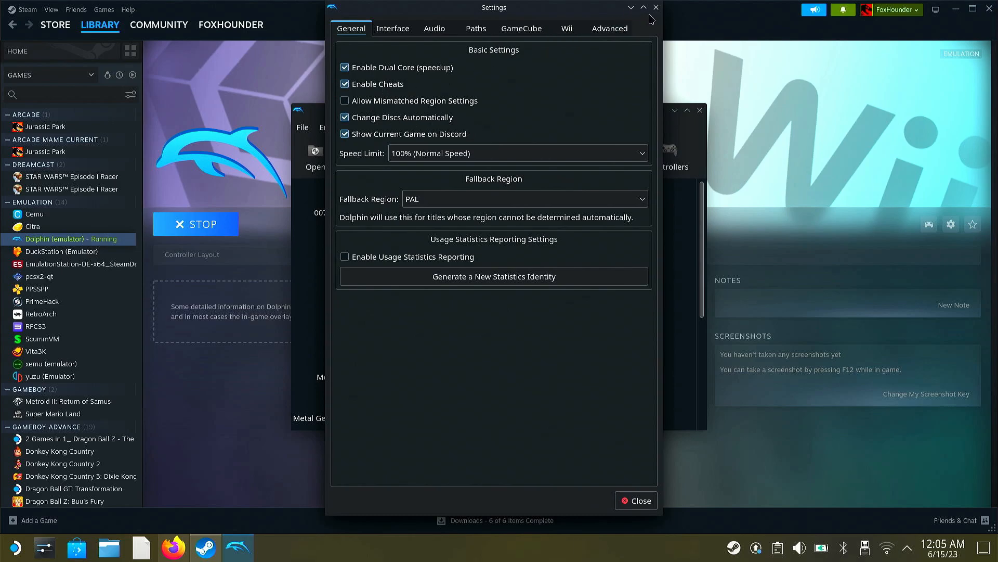
{"action": "left_click", "coordinate": [636, 500]}
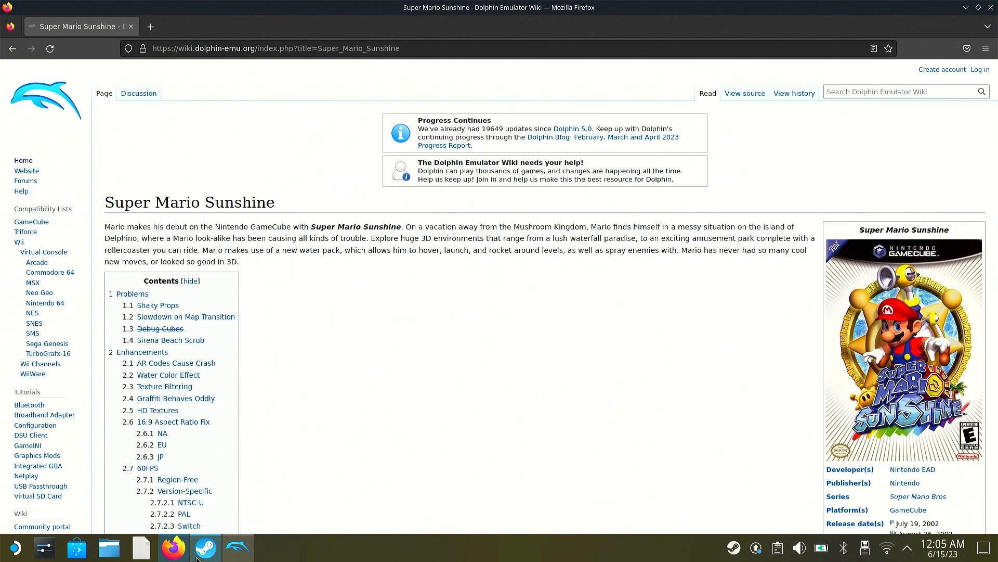
{"action": "mouse_move", "coordinate": [333, 198]}
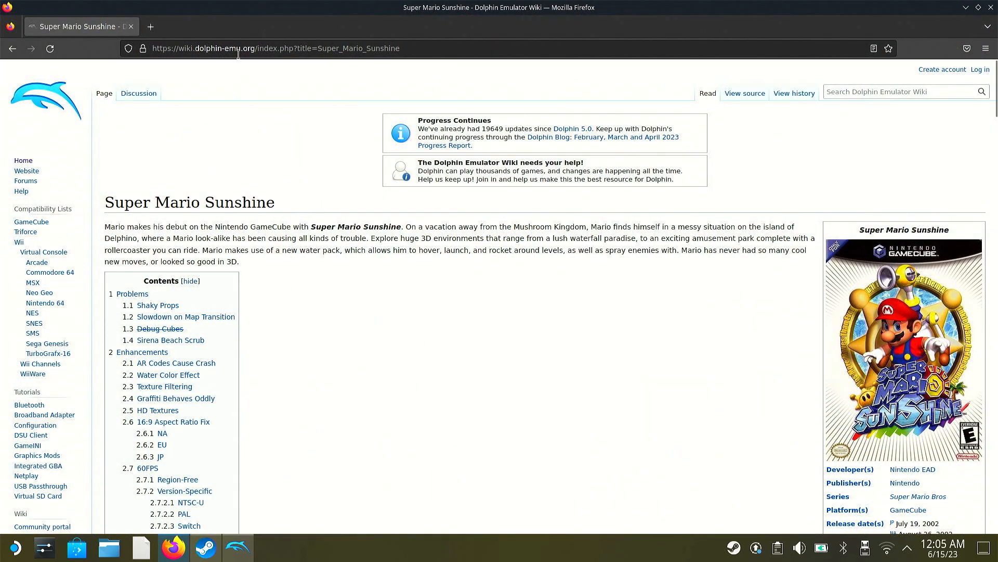
{"action": "mouse_move", "coordinate": [294, 246]}
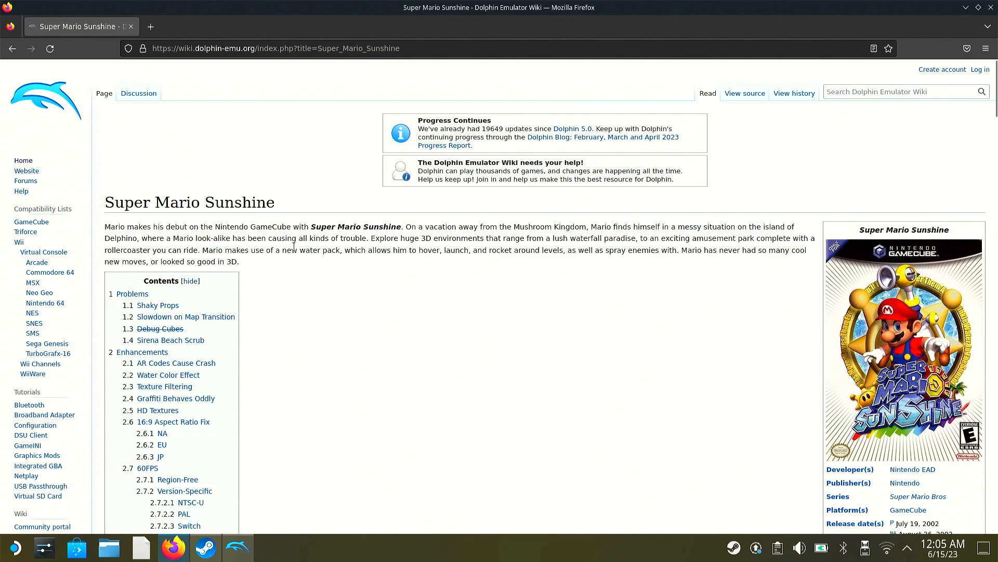
- Scroll the Super Mario Sunshine wiki page down to the 16:9 Aspect Ratio Fix Gecko codes
{"action": "scroll", "scroll_direction": "down", "scroll_amount": 3}
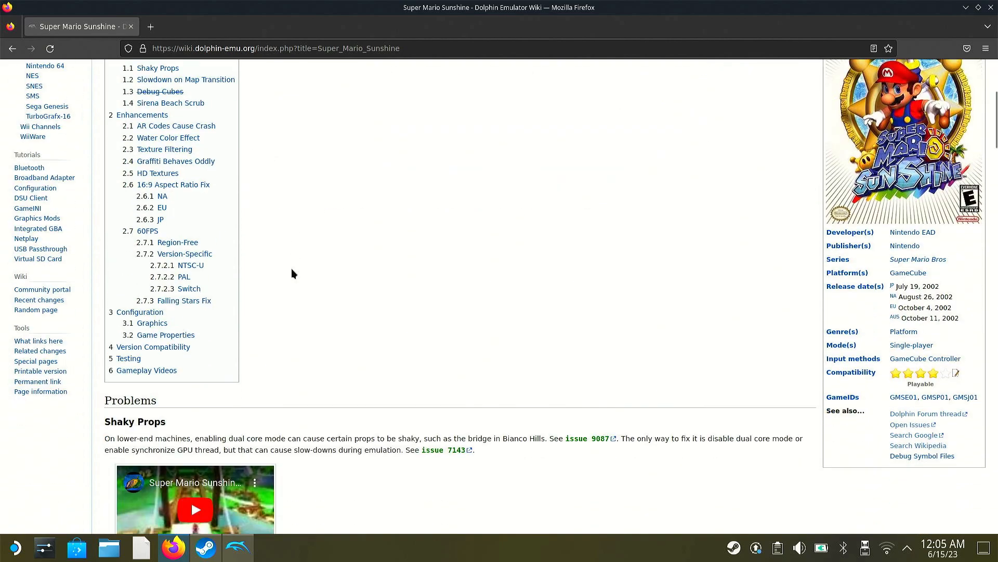
{"action": "scroll", "scroll_direction": "down", "scroll_amount": 3}
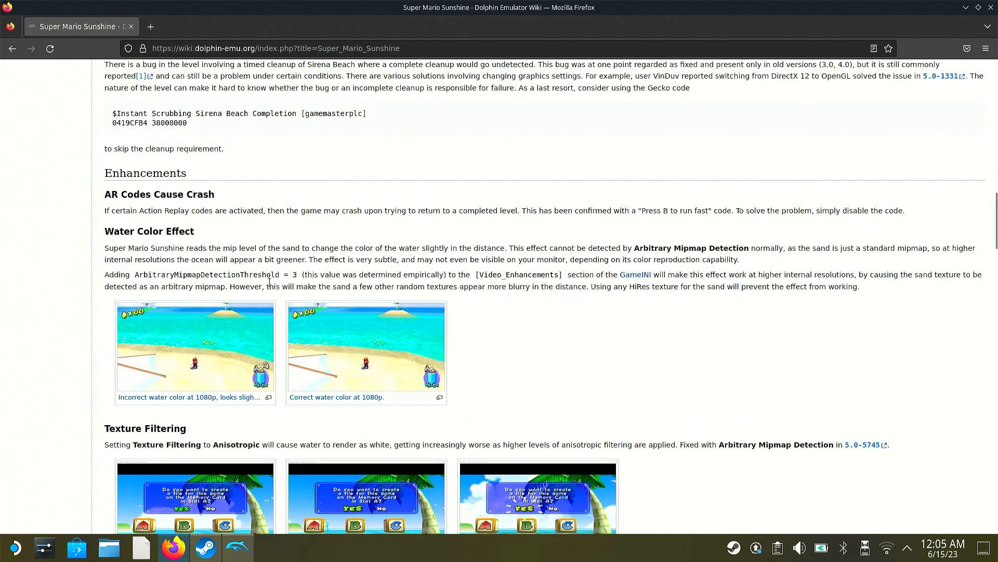
{"action": "scroll", "scroll_direction": "down", "scroll_amount": 3}
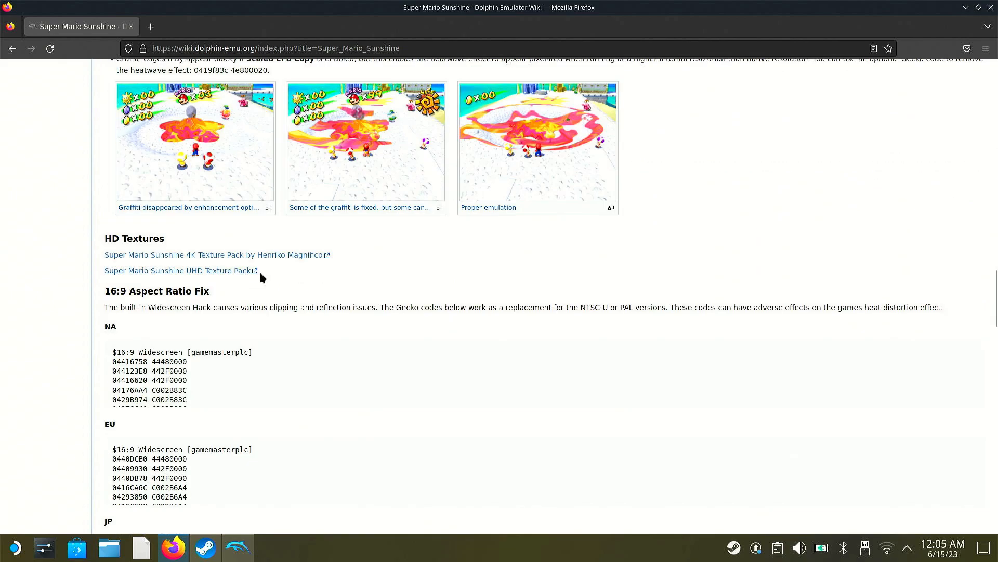
{"action": "mouse_move", "coordinate": [257, 290]}
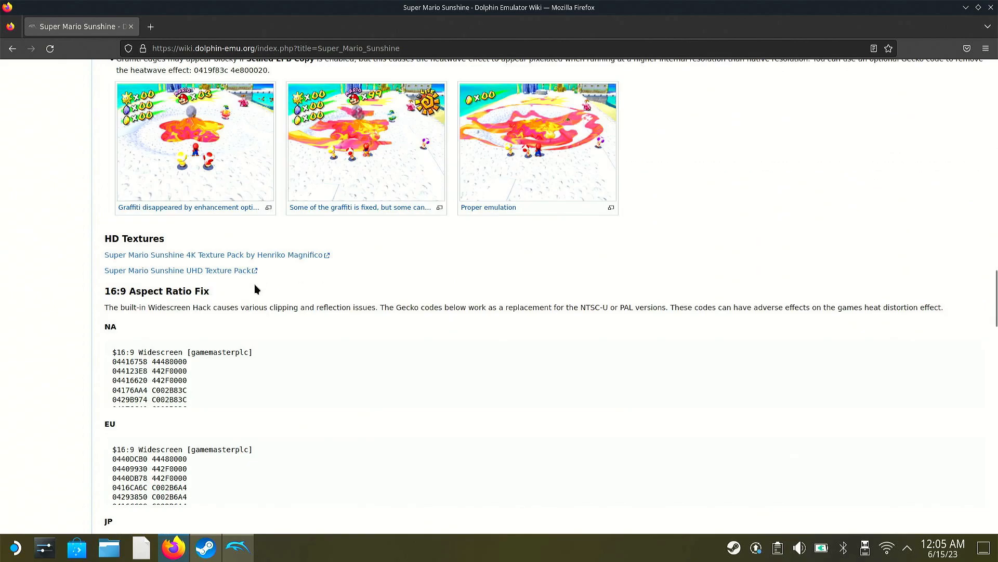
{"action": "mouse_move", "coordinate": [195, 332]}
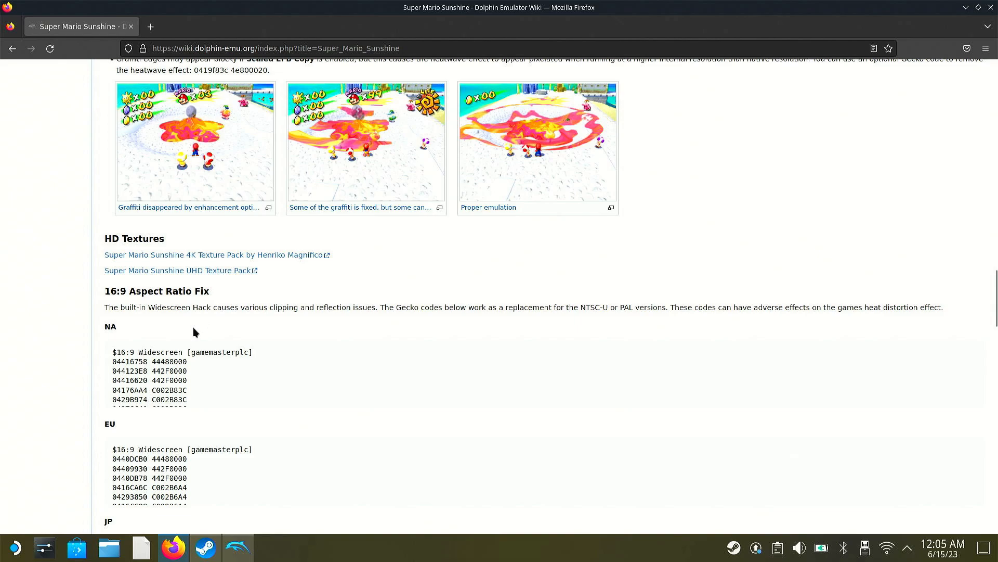
{"action": "mouse_move", "coordinate": [205, 328]}
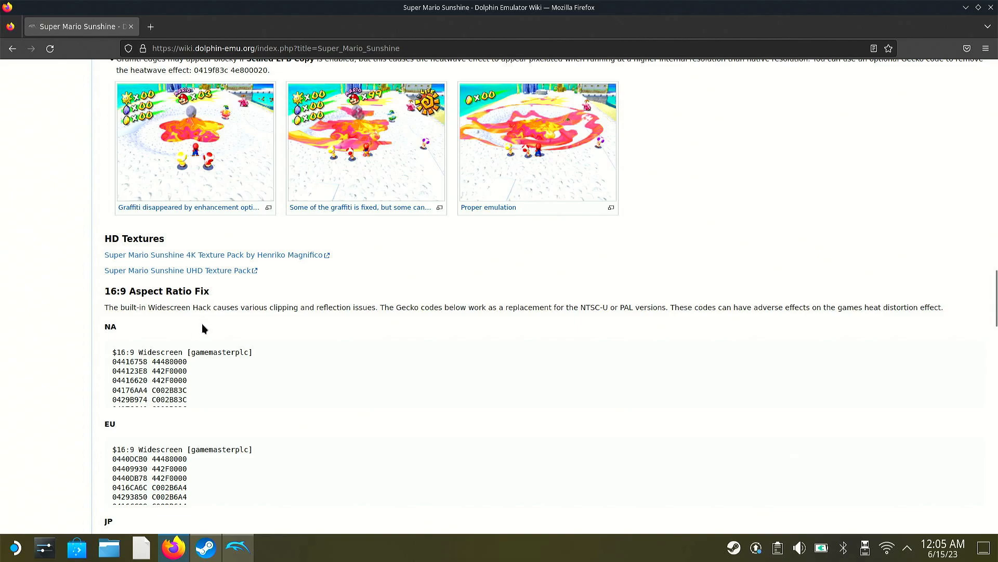
{"action": "mouse_move", "coordinate": [208, 338]}
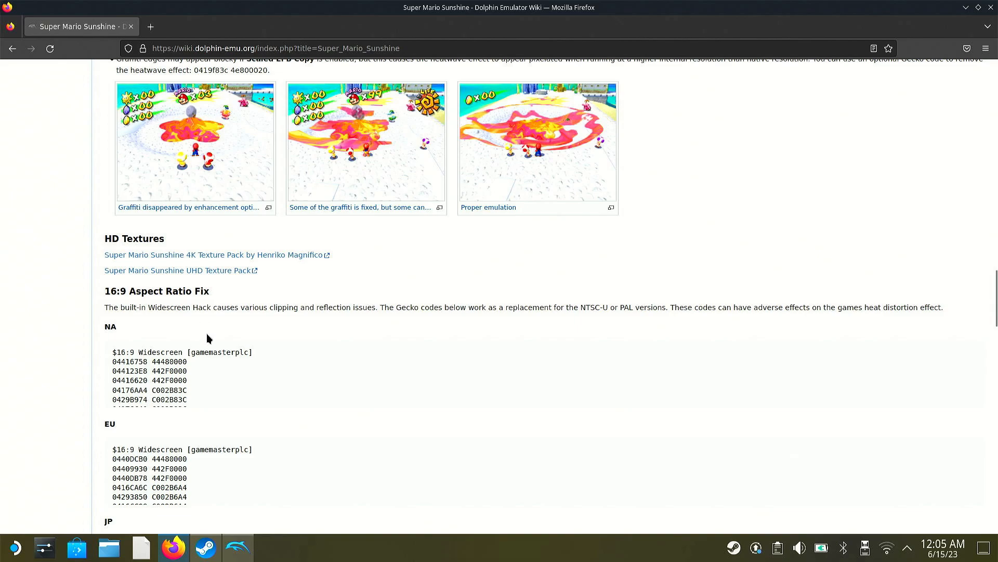
{"action": "mouse_move", "coordinate": [94, 351]}
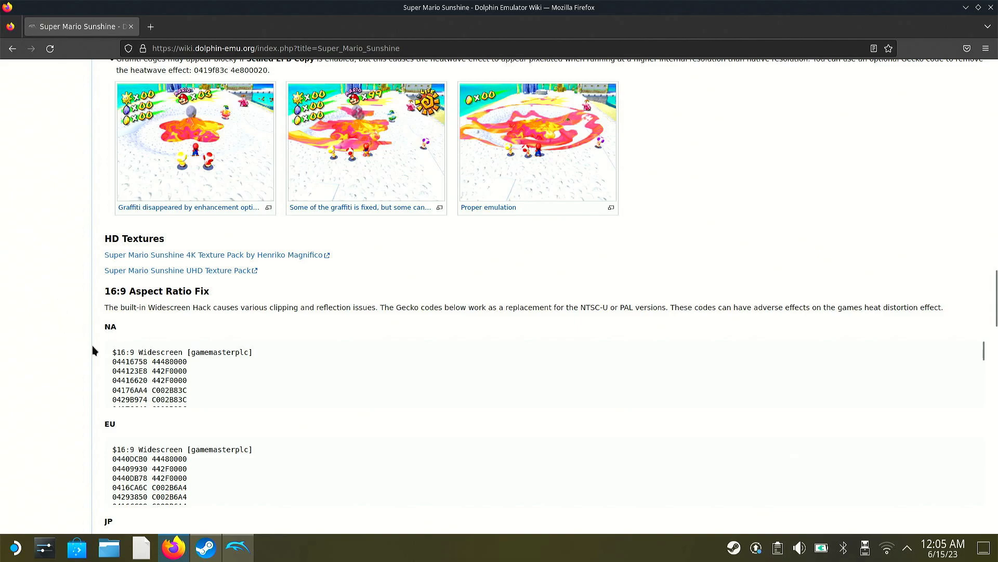
{"action": "mouse_move", "coordinate": [107, 383]}
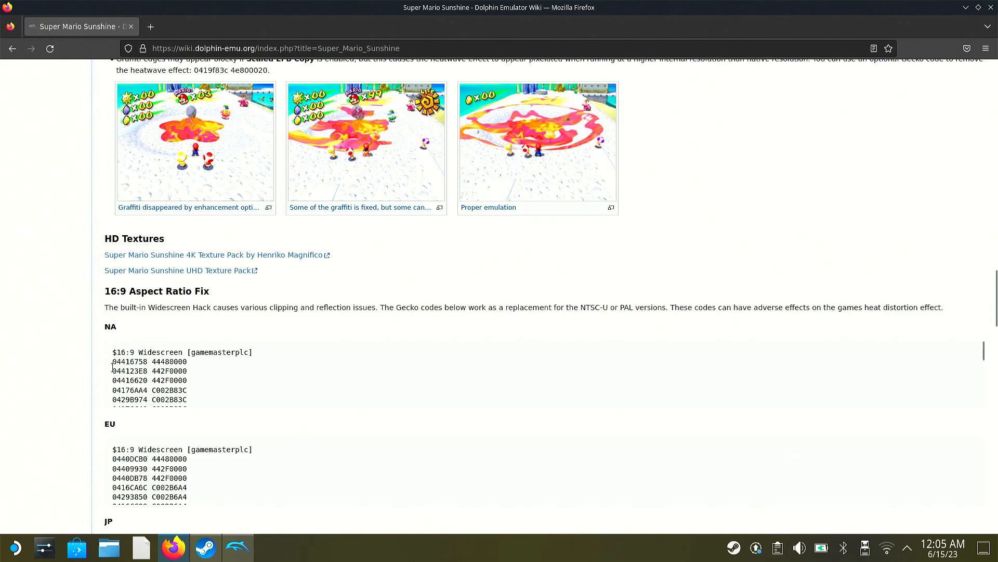
{"action": "mouse_move", "coordinate": [111, 368]}
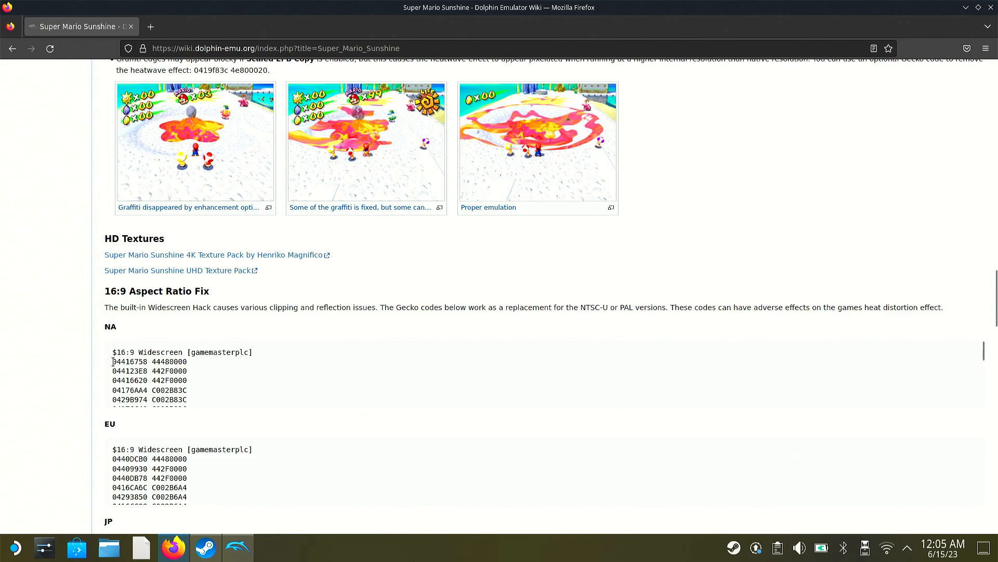
{"action": "mouse_move", "coordinate": [120, 362]}
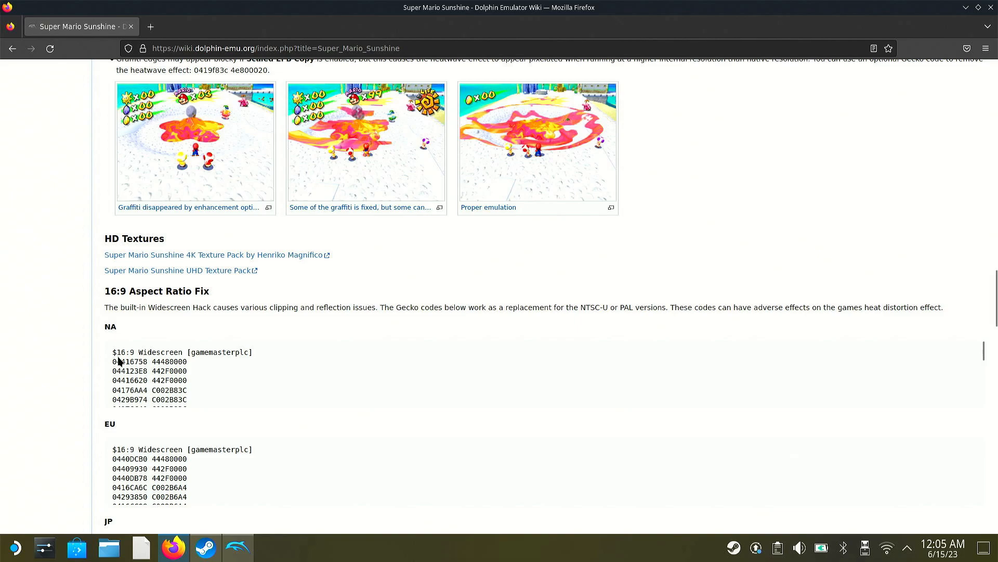
{"action": "mouse_move", "coordinate": [109, 364]}
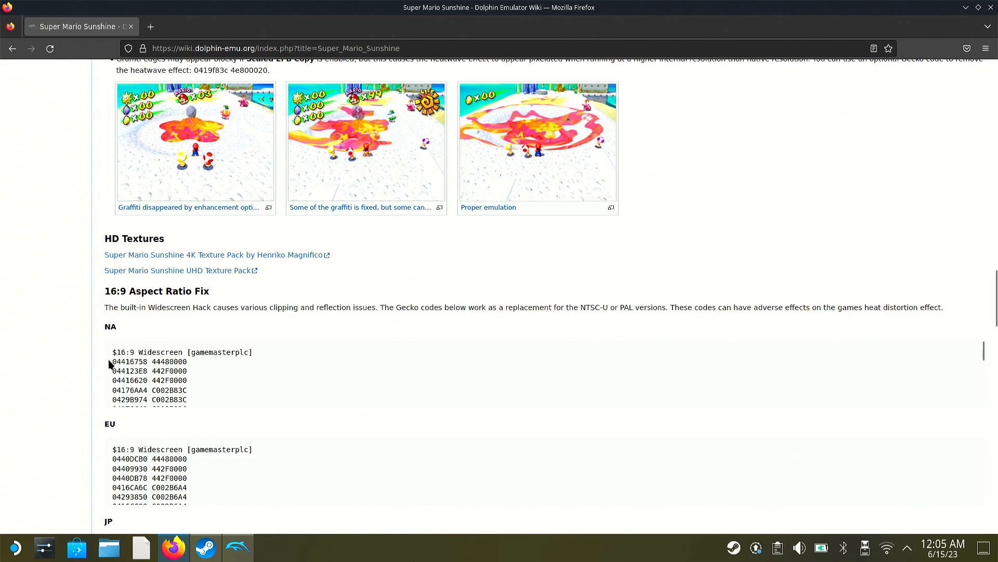
- Copy the whole NA 16:9 Widescreen Gecko code block from the wiki page
{"action": "left_click_drag", "start_coordinate": [113, 362], "coordinate": [131, 371]}
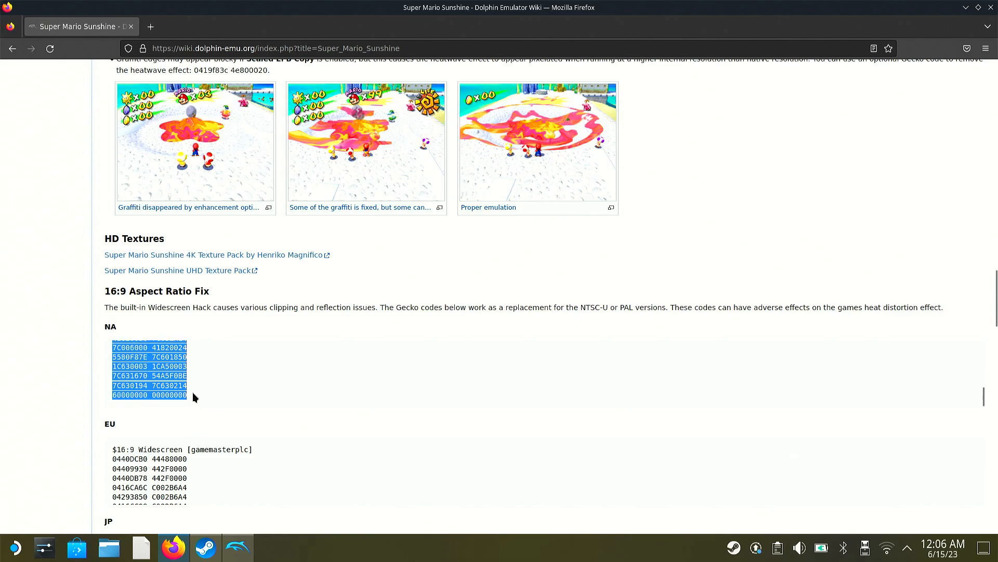
{"action": "right_click", "coordinate": [151, 395]}
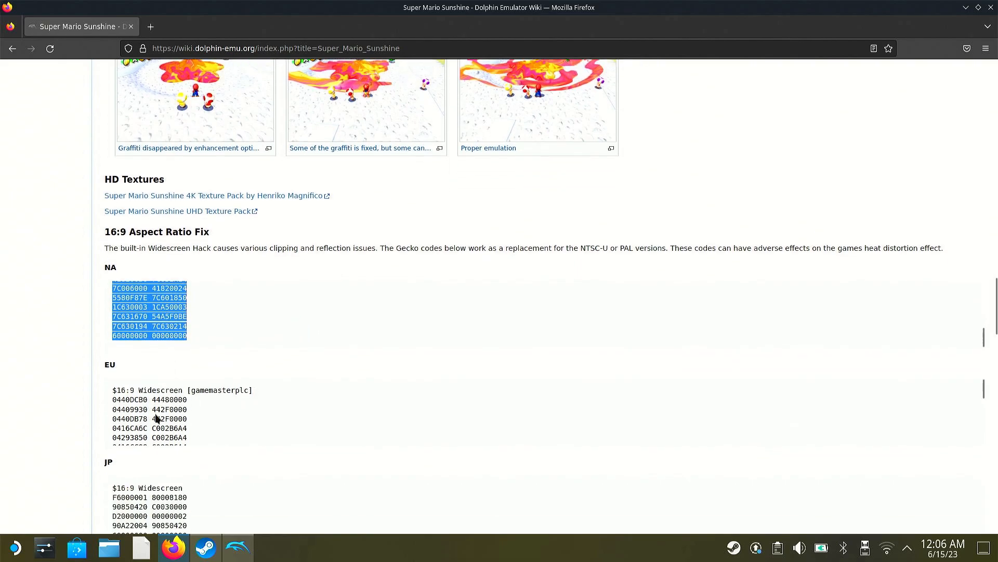
{"action": "scroll", "scroll_direction": "down", "scroll_amount": 3}
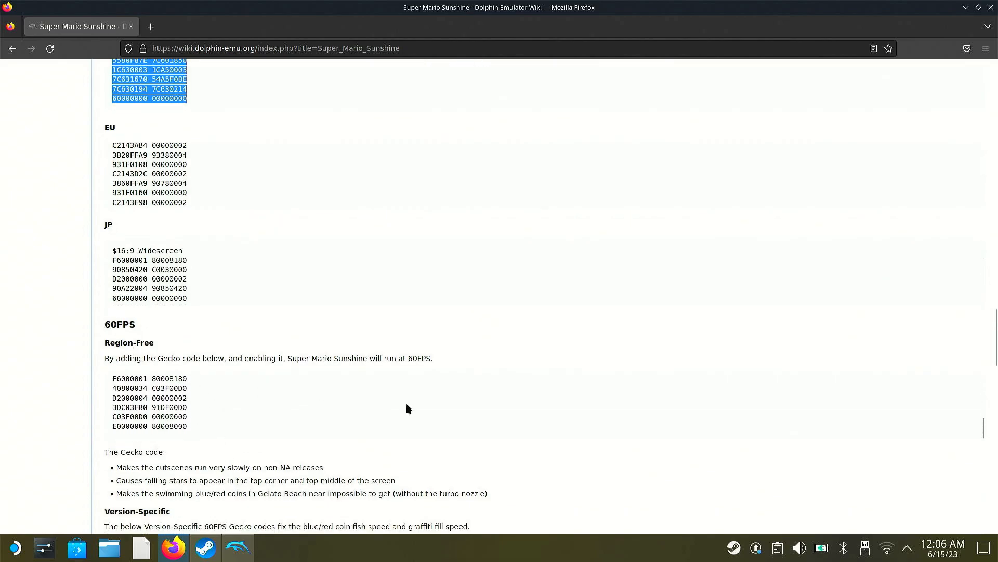
{"action": "scroll", "scroll_direction": "down", "scroll_amount": 3}
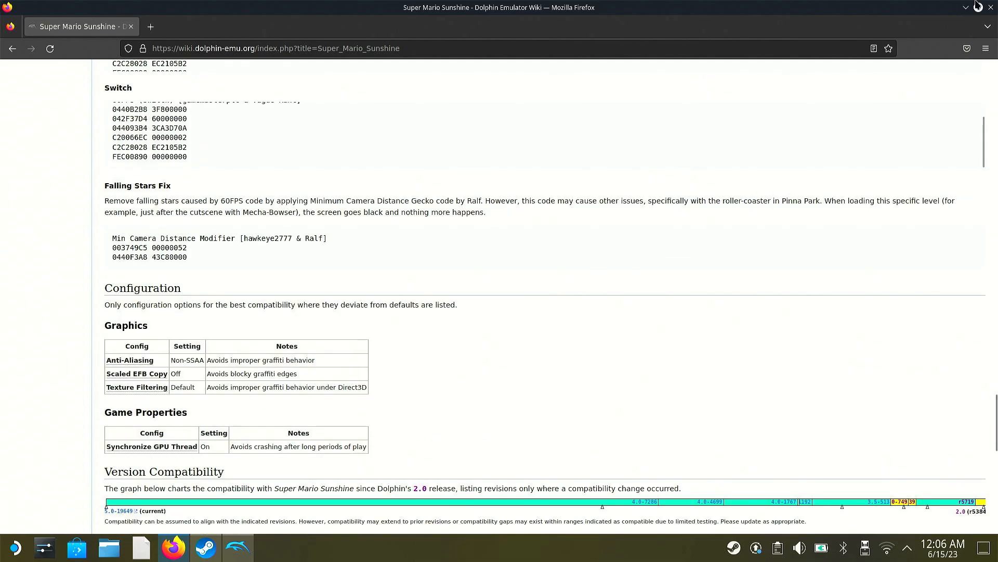
{"action": "mouse_move", "coordinate": [264, 539]}
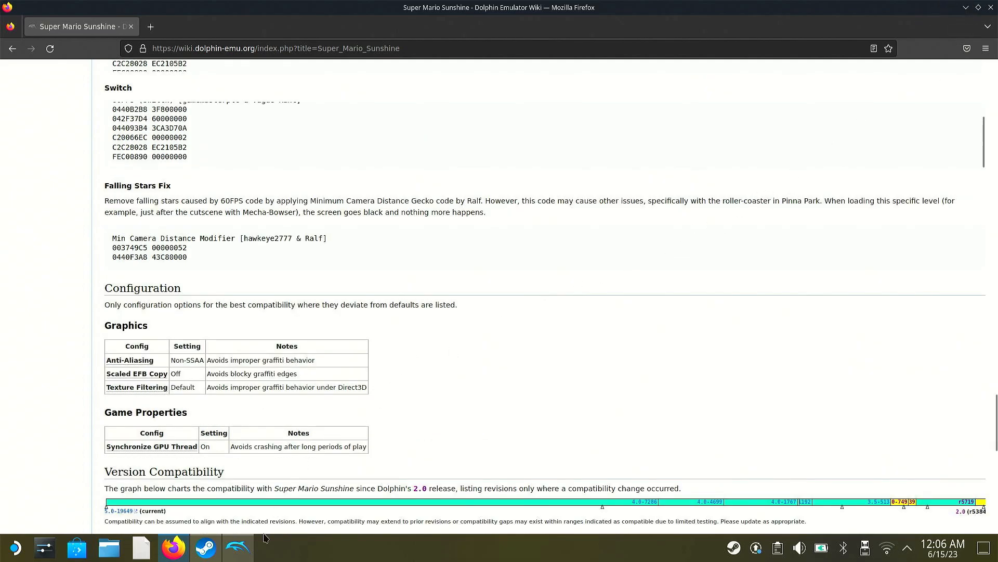
- Bring Dolphin's game list forward and bring up the context menu on Super Mario Sunshine
{"action": "left_click", "coordinate": [238, 547]}
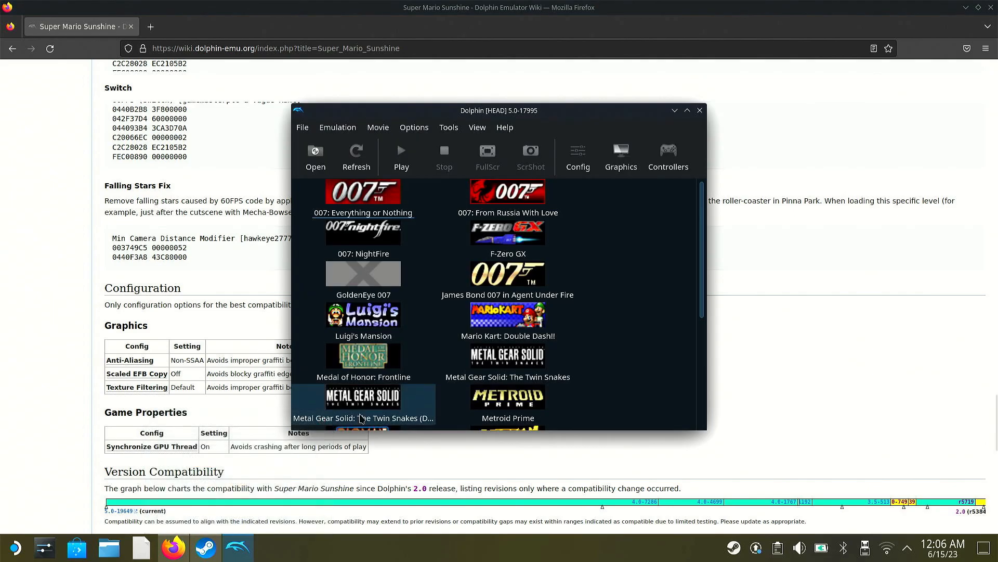
{"action": "scroll", "scroll_direction": "down", "scroll_amount": 3}
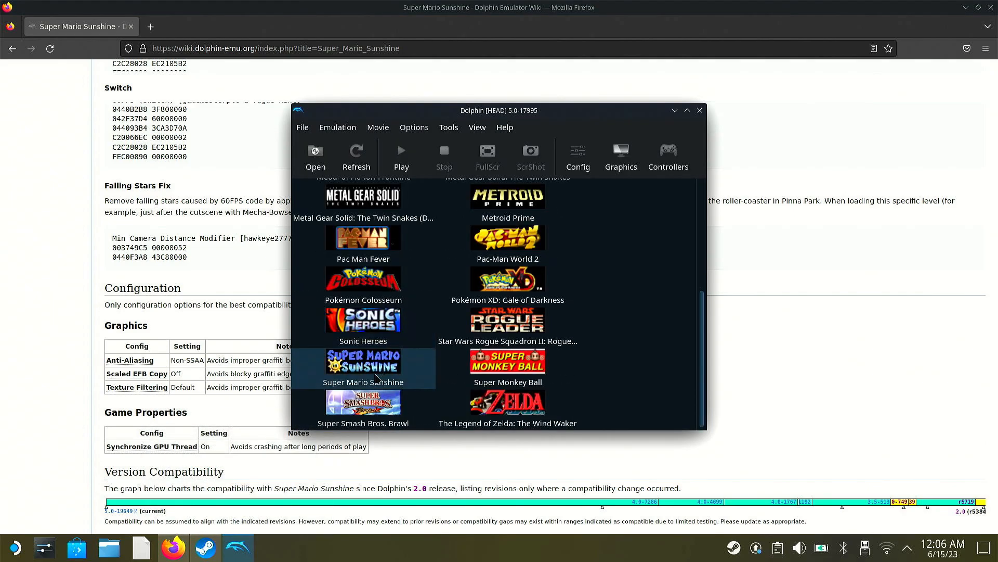
{"action": "right_click", "coordinate": [364, 360]}
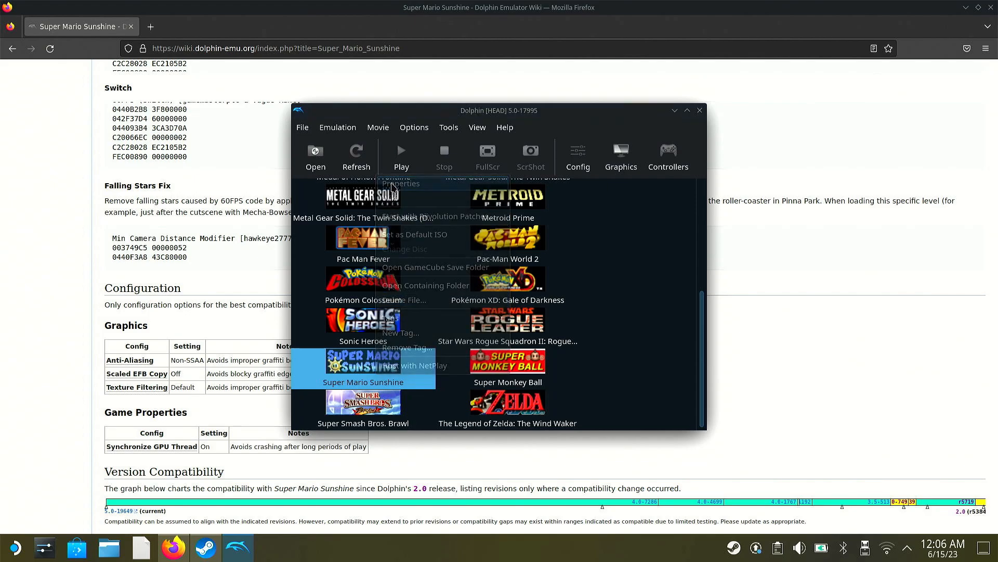
- Show Super Mario Sunshine's Properties on the Gecko Codes list with the Widescreen code checked
{"action": "left_click", "coordinate": [400, 183]}
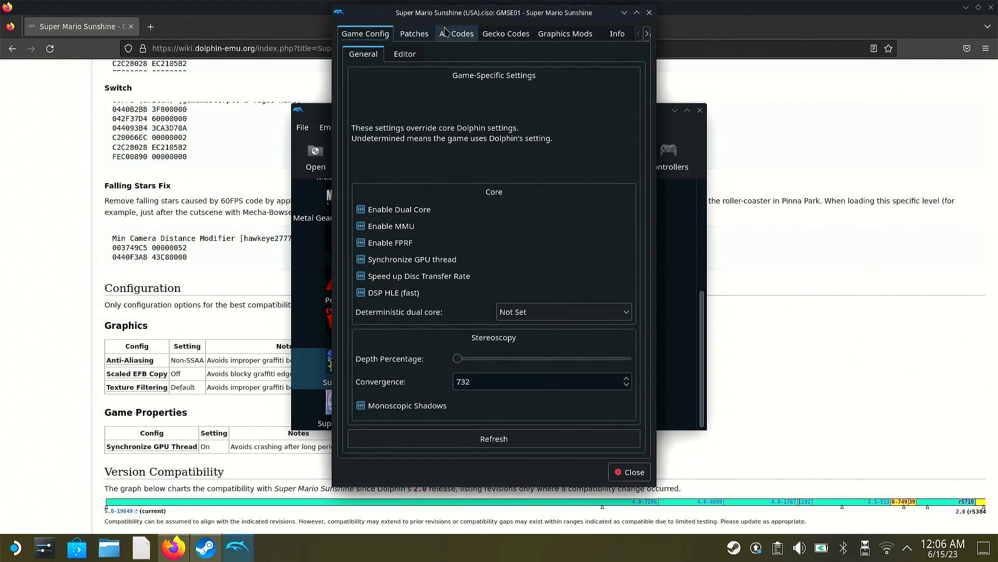
{"action": "left_click", "coordinate": [455, 33]}
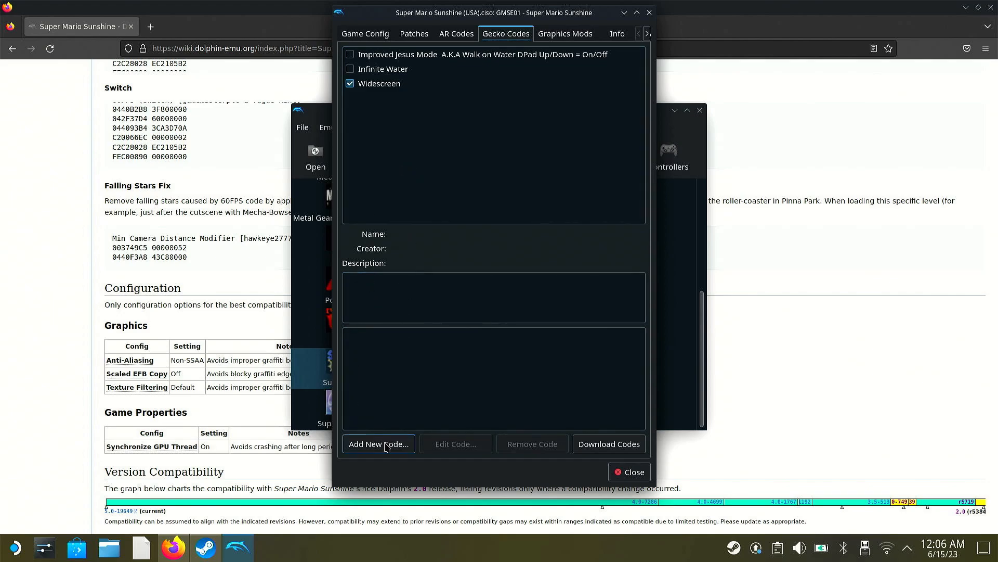
{"action": "left_click", "coordinate": [378, 444]}
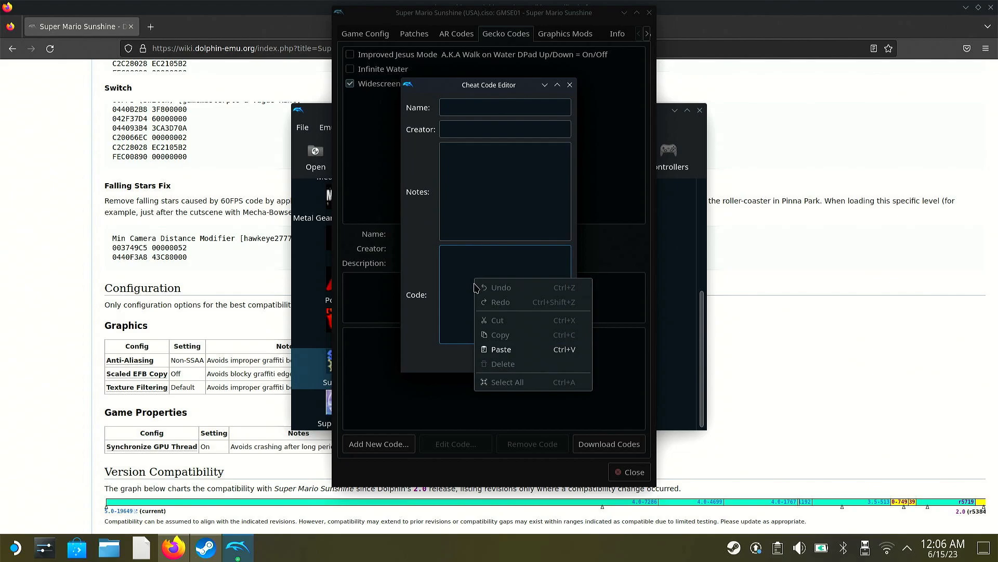
{"action": "mouse_move", "coordinate": [425, 312]}
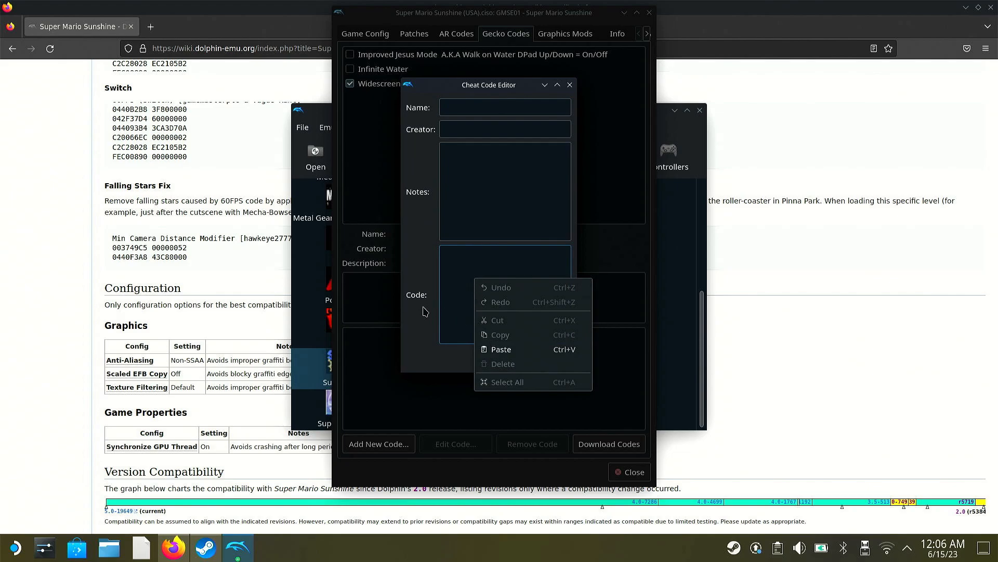
{"action": "left_click", "coordinate": [501, 349]}
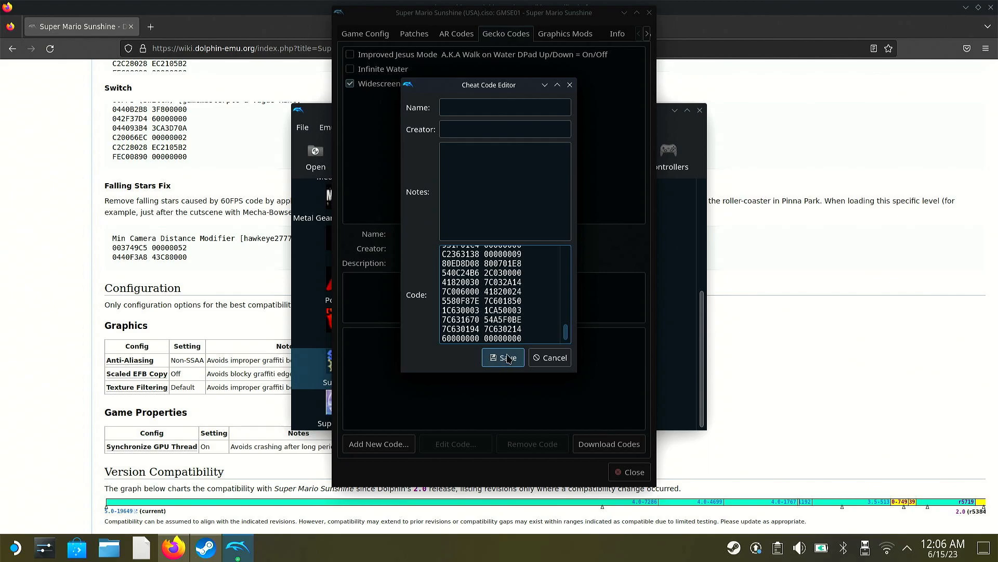
{"action": "mouse_move", "coordinate": [543, 362]}
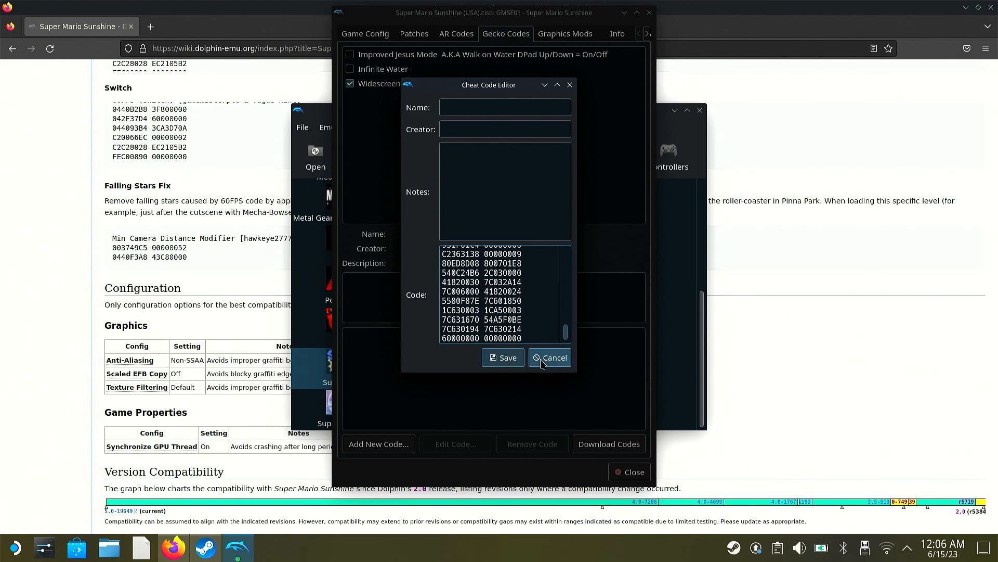
{"action": "left_click", "coordinate": [550, 357]}
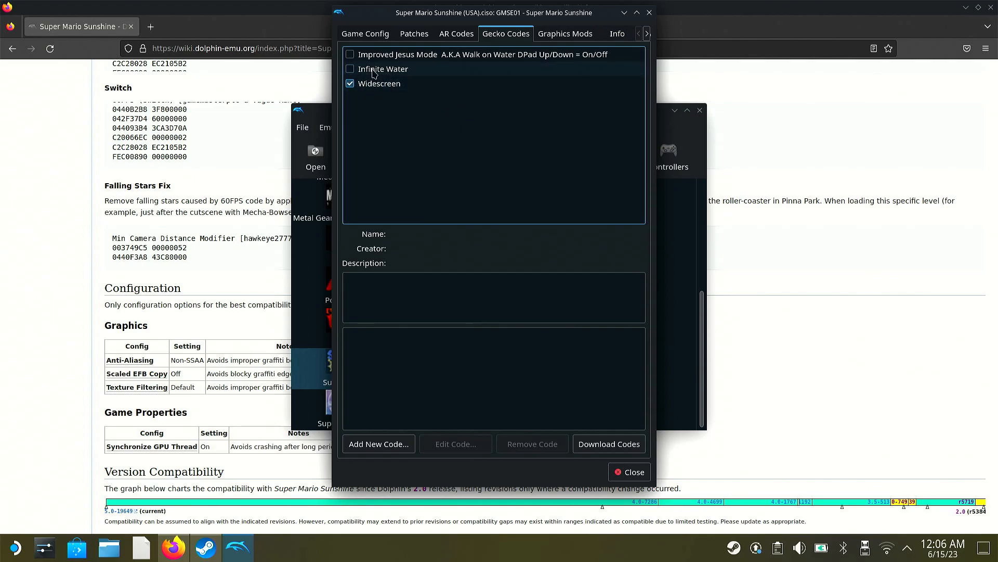
- Switch the Properties window to Super Mario Sunshine's AR Codes list, all unchecked
{"action": "left_click", "coordinate": [456, 34]}
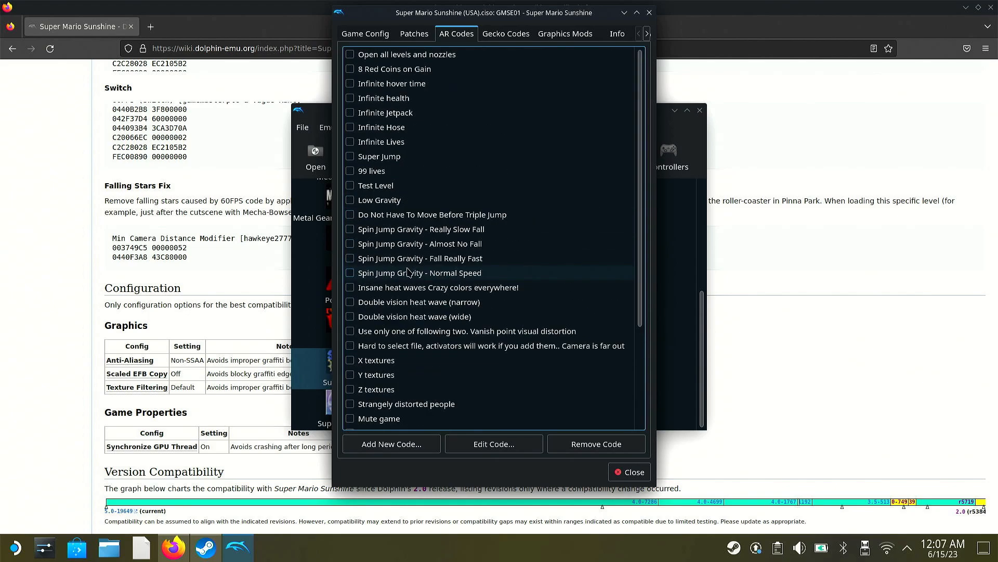
{"action": "mouse_move", "coordinate": [437, 195]}
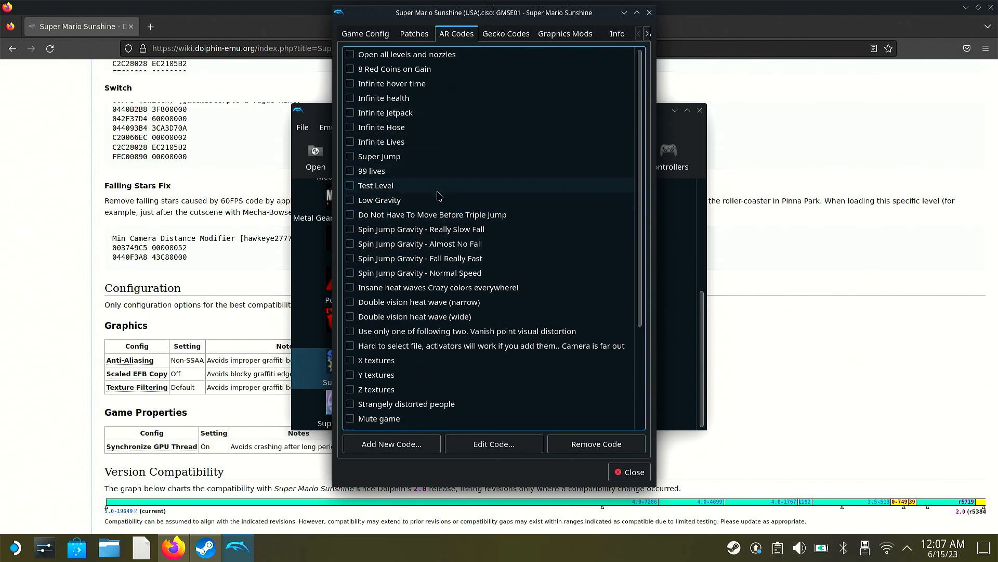
{"action": "mouse_move", "coordinate": [651, 11]}
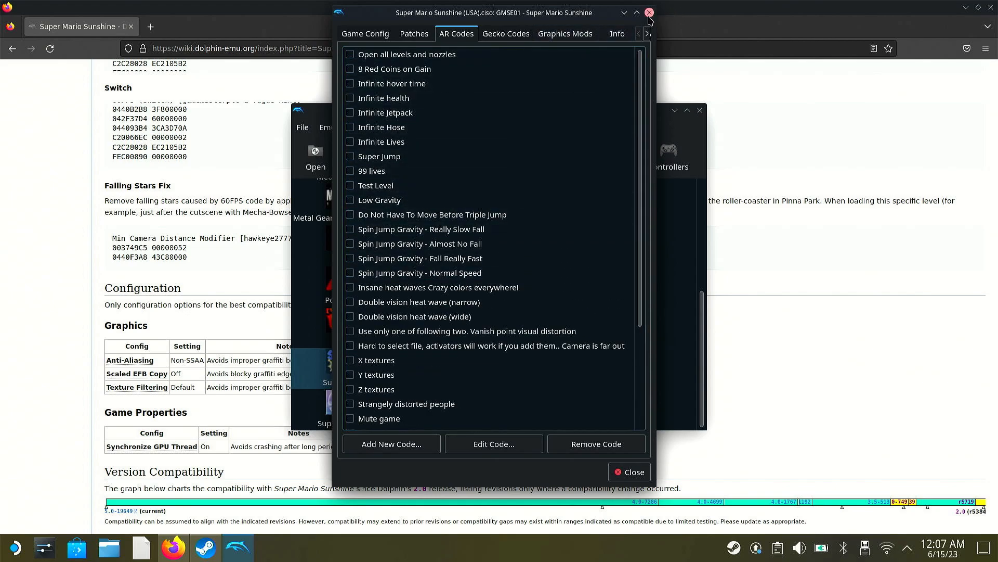
- Close the Properties window, returning to the game list with Super Mario Sunshine highlighted
{"action": "left_click", "coordinate": [650, 12]}
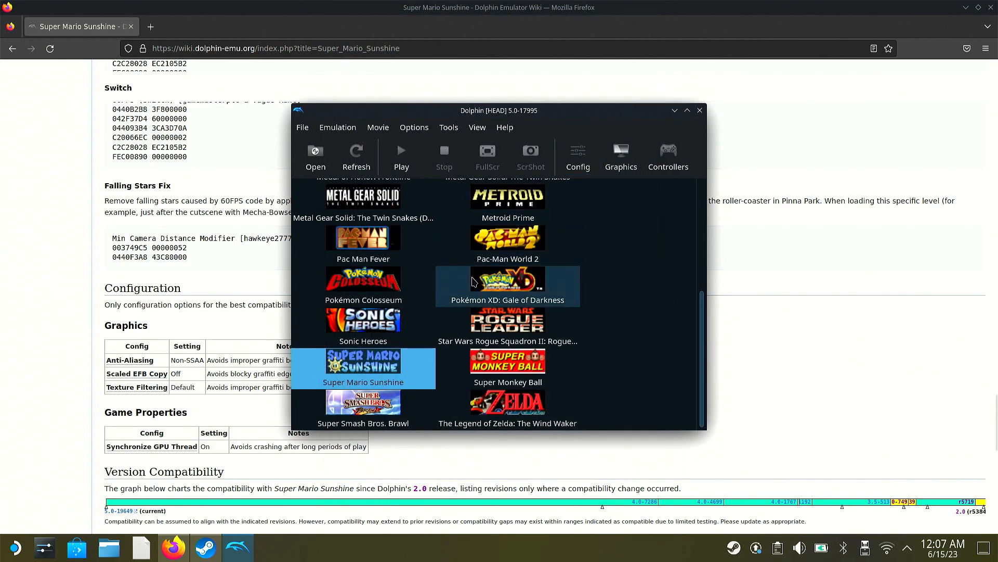
{"action": "mouse_move", "coordinate": [463, 261]}
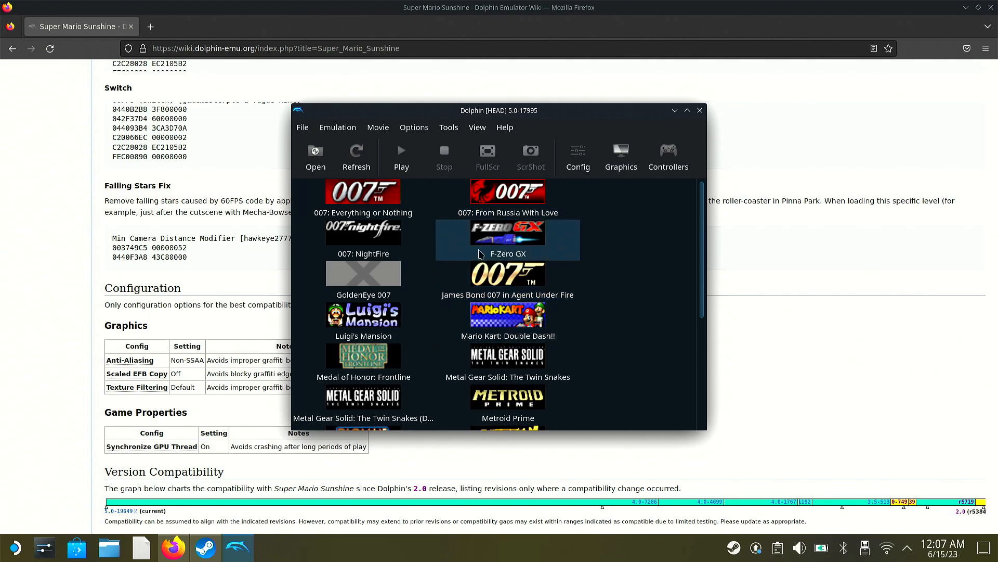
{"action": "scroll", "scroll_direction": "down", "scroll_amount": 3}
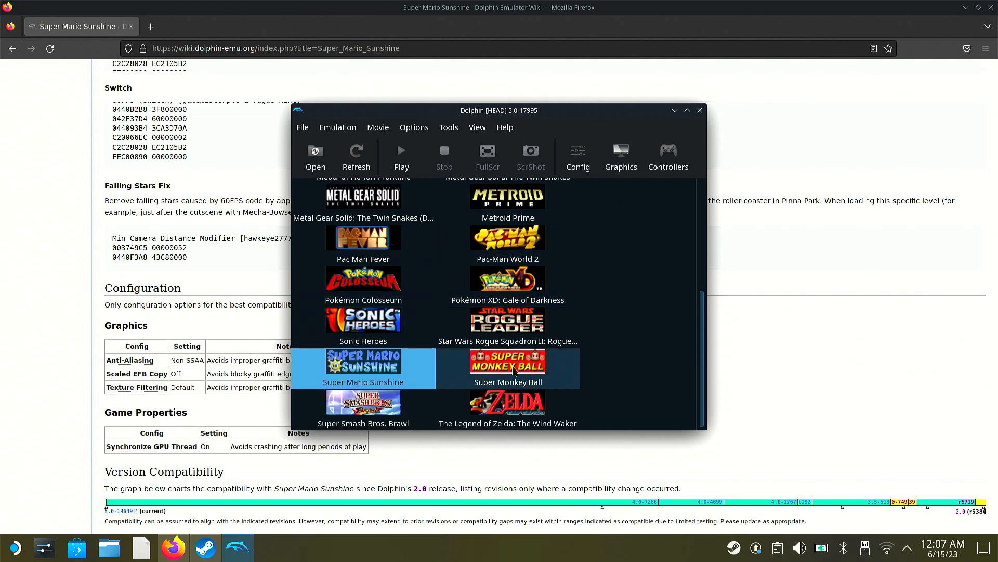
{"action": "mouse_move", "coordinate": [669, 192]}
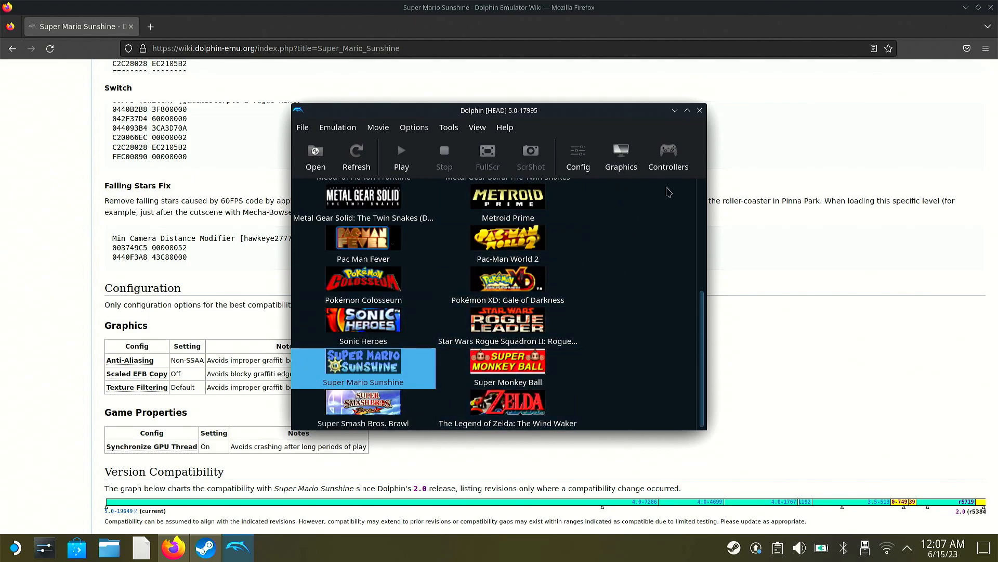
{"action": "mouse_move", "coordinate": [641, 190]}
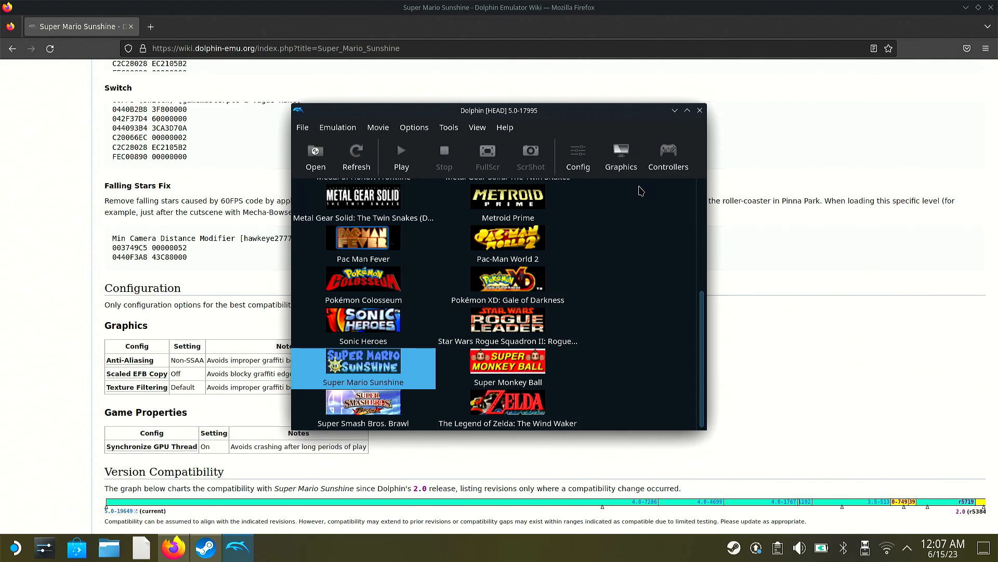
{"action": "mouse_move", "coordinate": [641, 184]}
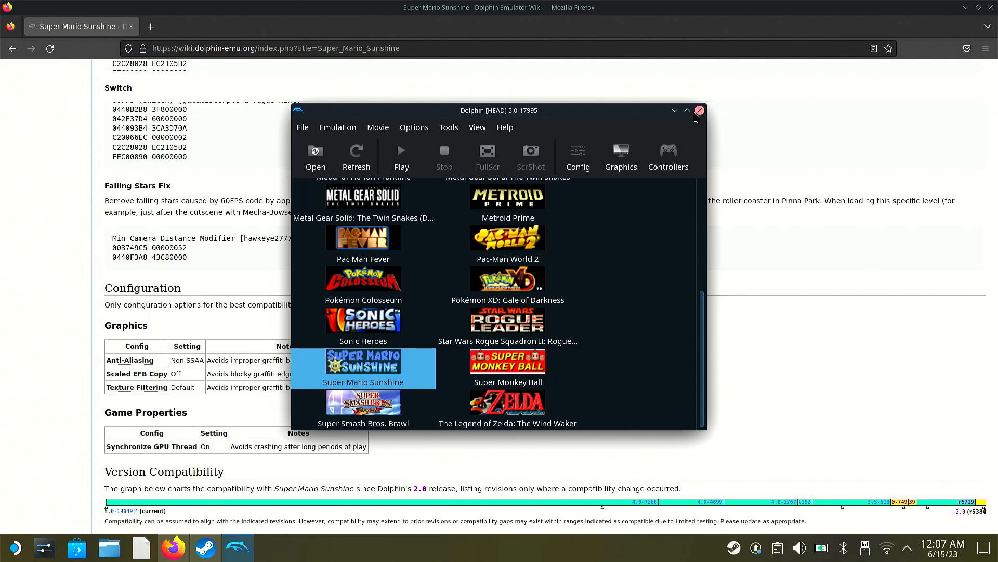
{"action": "mouse_move", "coordinate": [688, 126]}
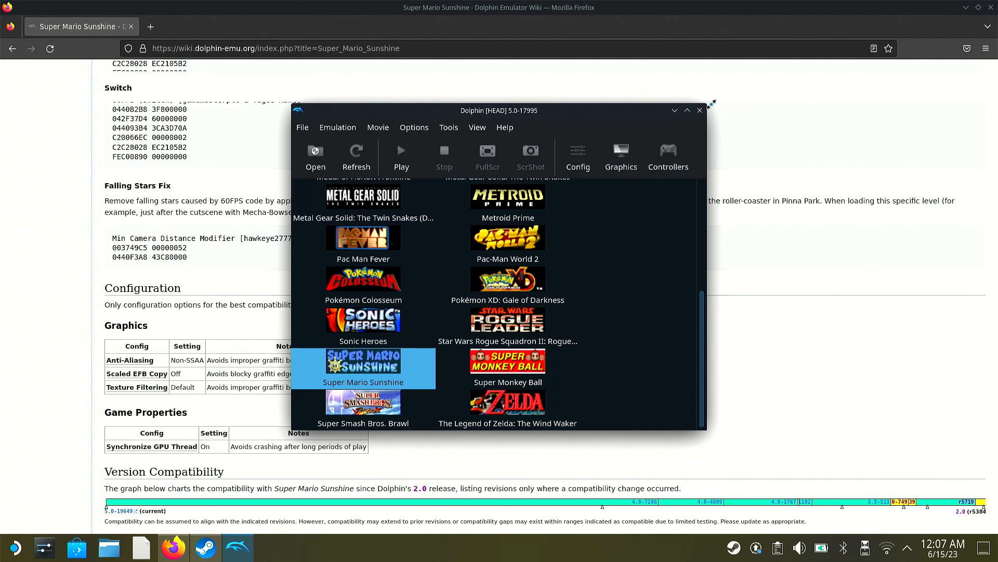
{"action": "mouse_move", "coordinate": [700, 110]}
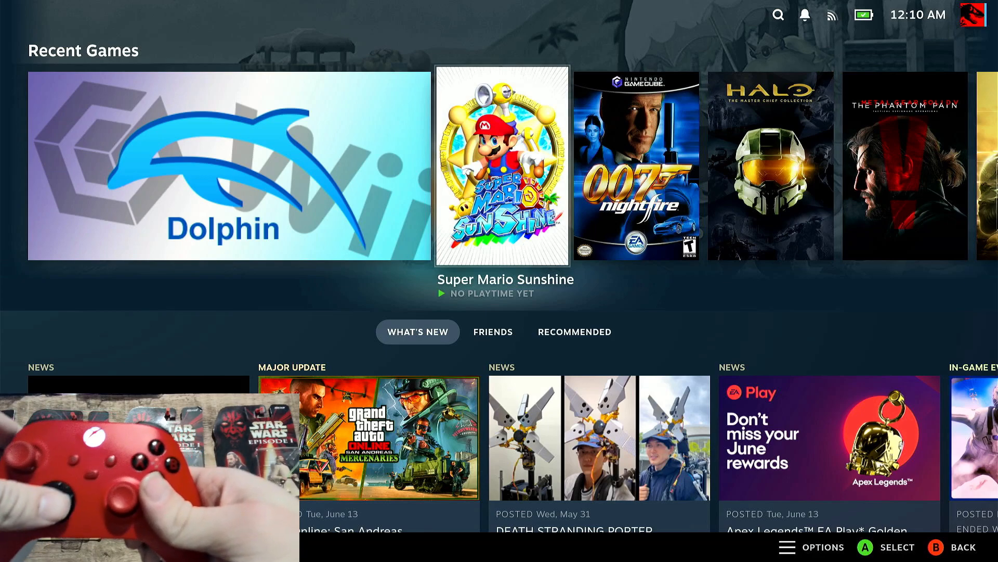
- Start Super Mario Sunshine from Recent Games so it boots to the Nintendo logo
{"action": "left_click", "coordinate": [505, 163]}
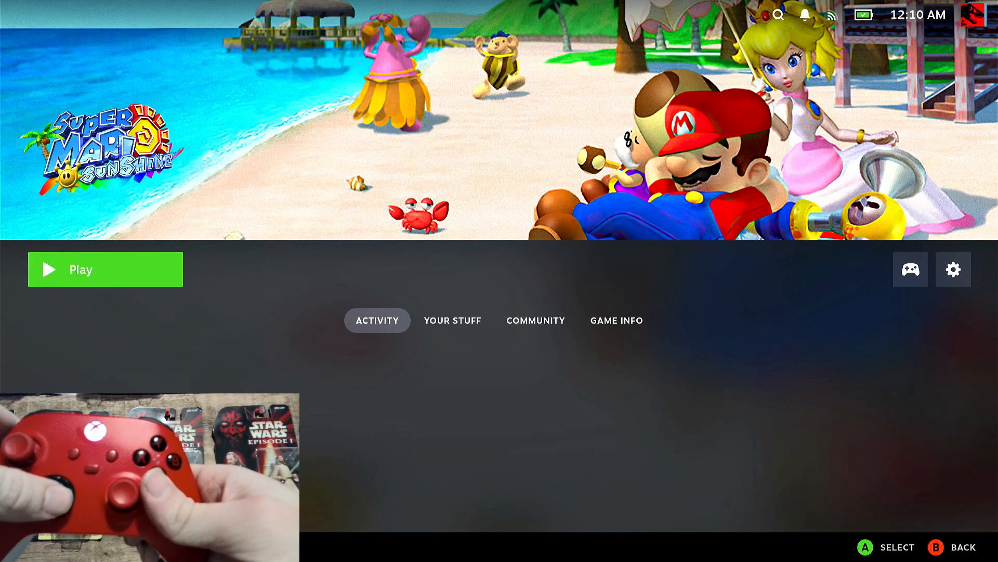
{"action": "left_click", "coordinate": [105, 270]}
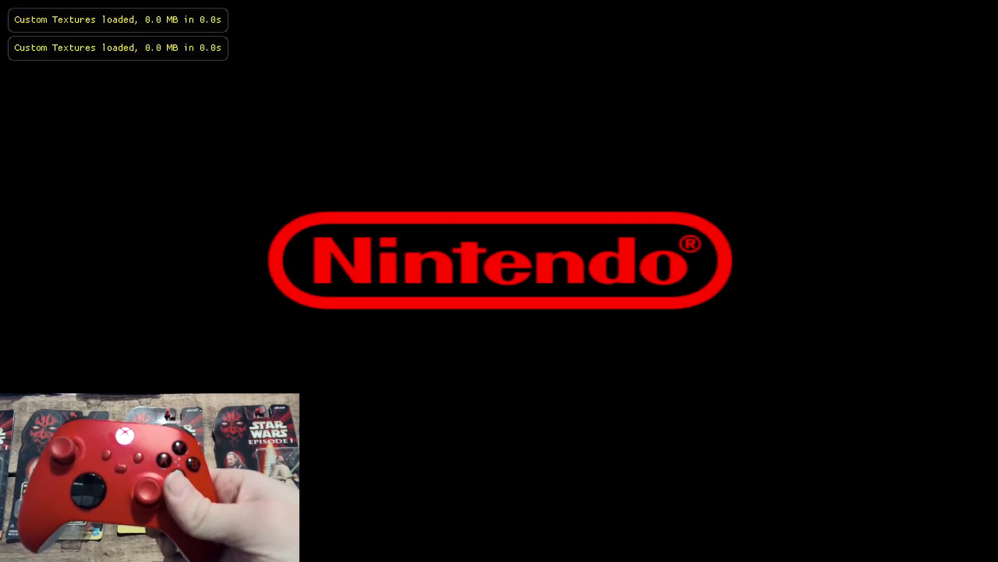